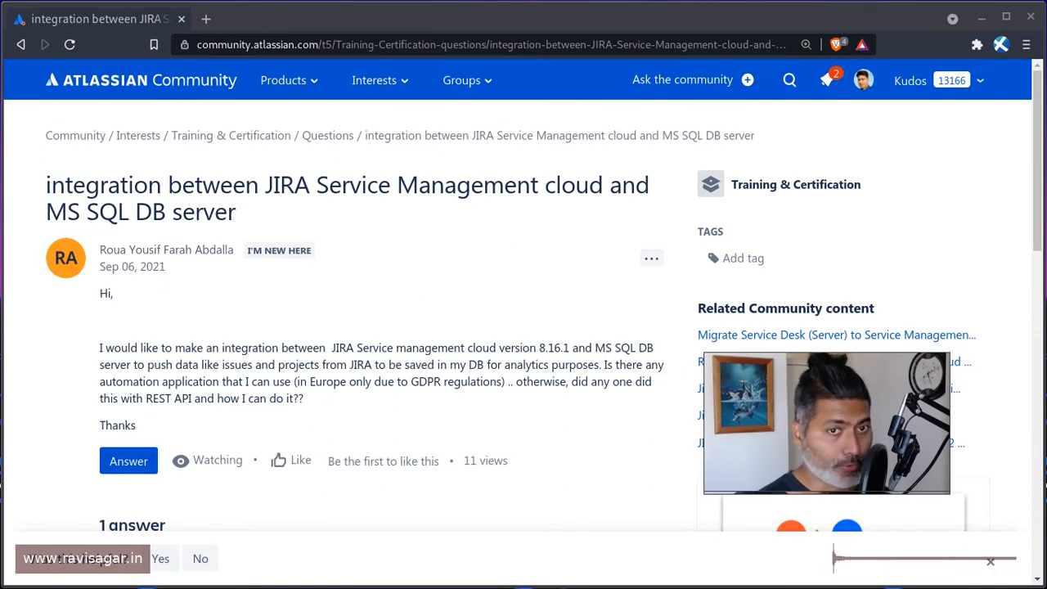
pyautogui.moveTo(324, 222)
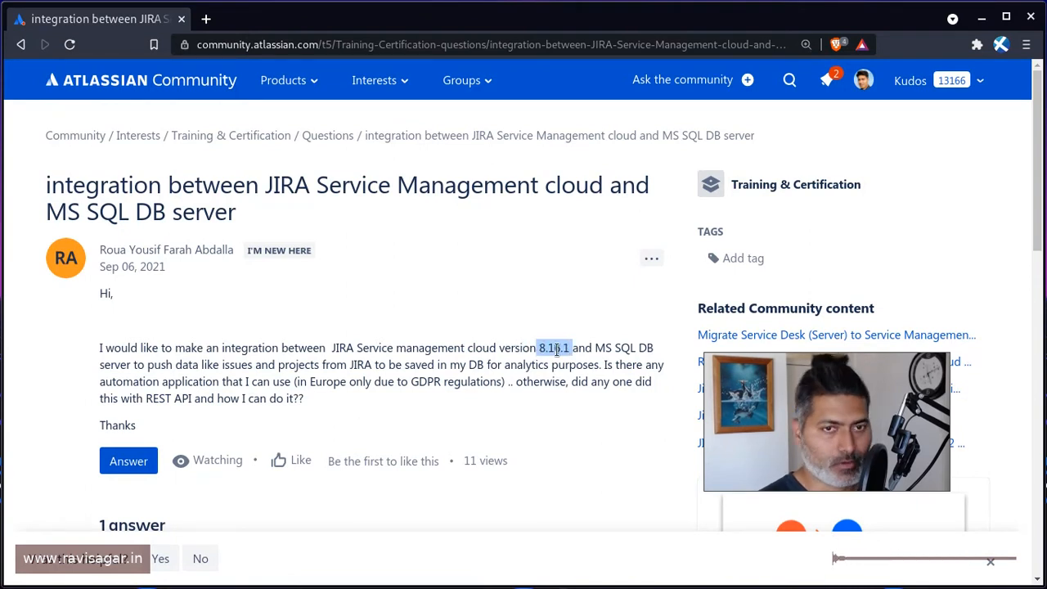
# Step: Read through the community leader's answer, then bring up ravisagar.in/videos in a new tab
pyautogui.scroll(-3)
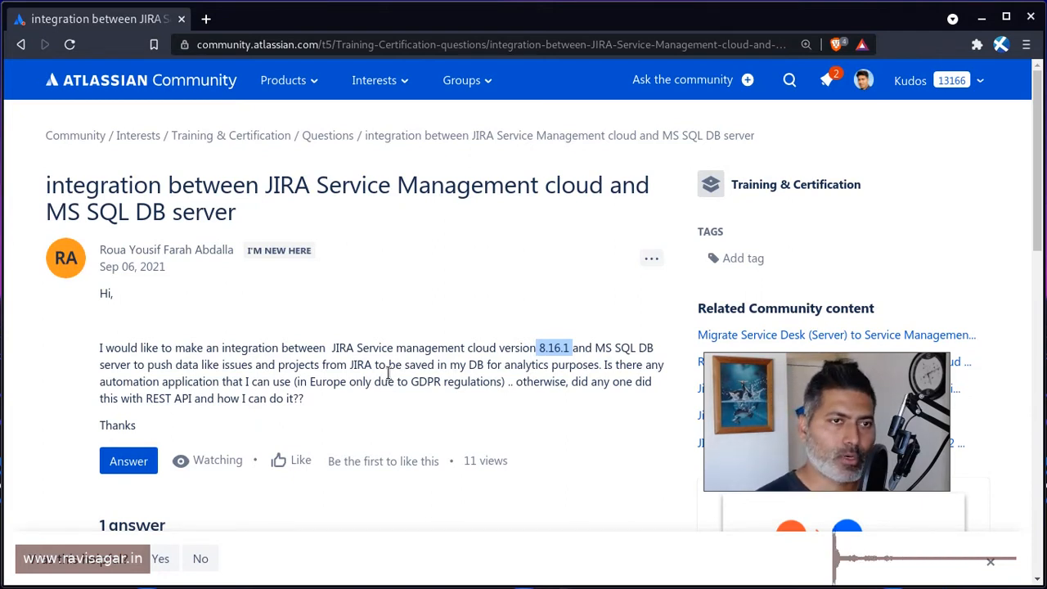
pyautogui.scroll(-3)
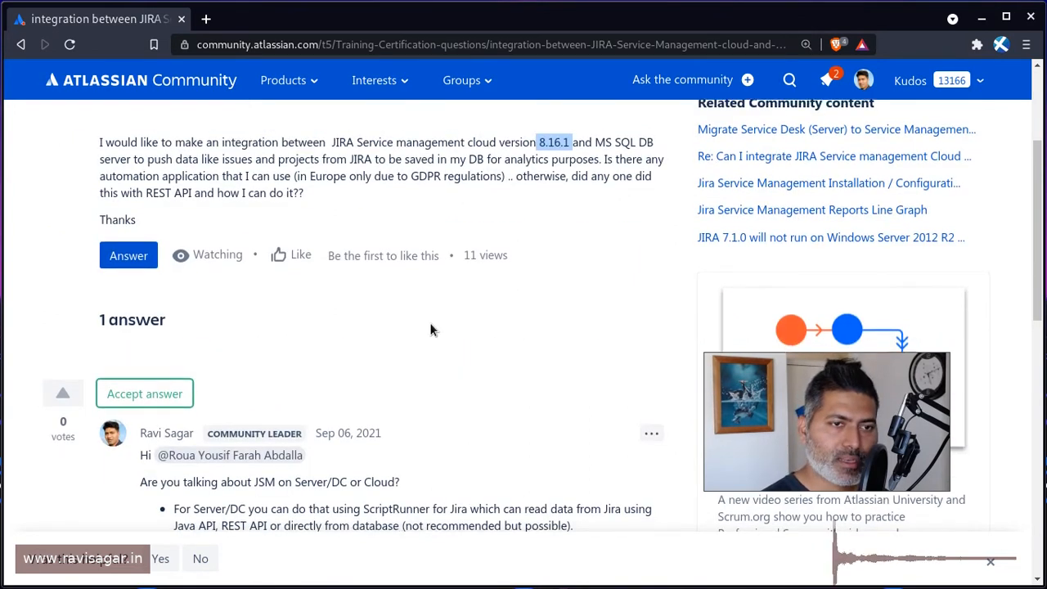
pyautogui.scroll(-3)
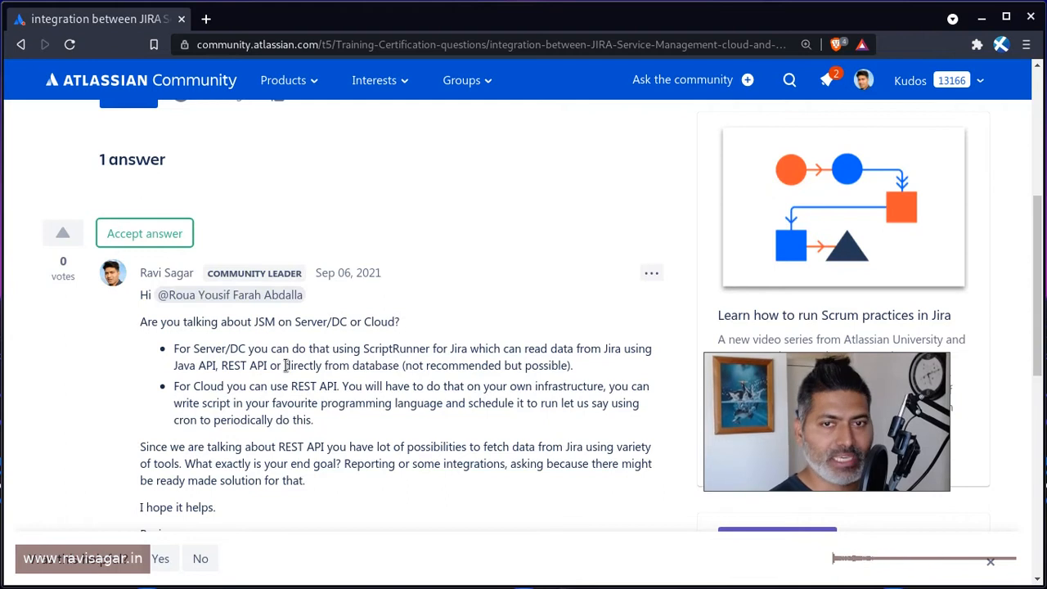
pyautogui.moveTo(173, 348); pyautogui.dragTo(572, 366)
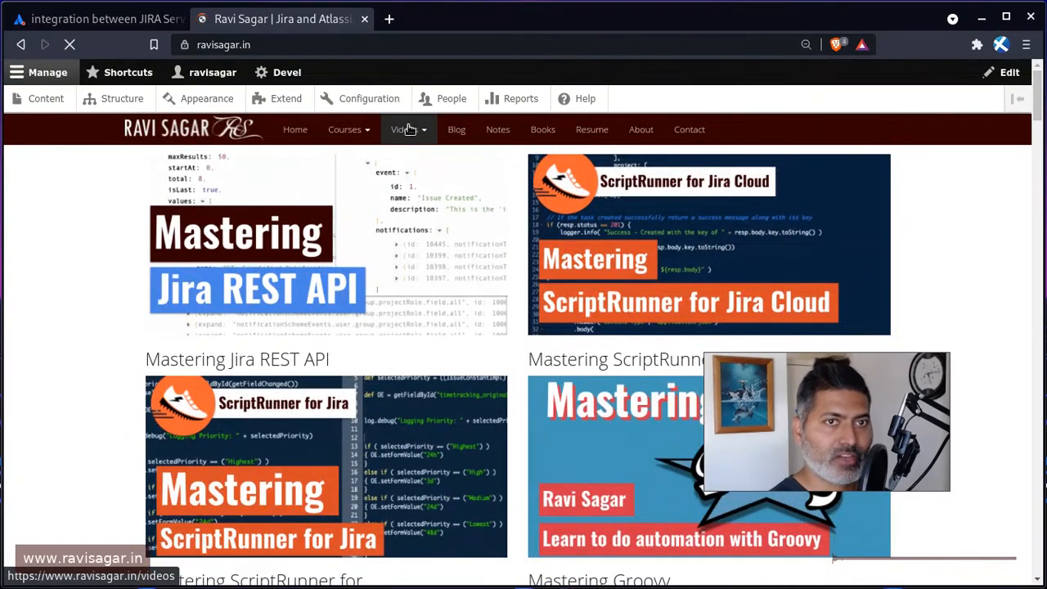
# Step: Choose Mastering Jira REST API from the Courses menu to reach its course page
pyautogui.click(344, 129)
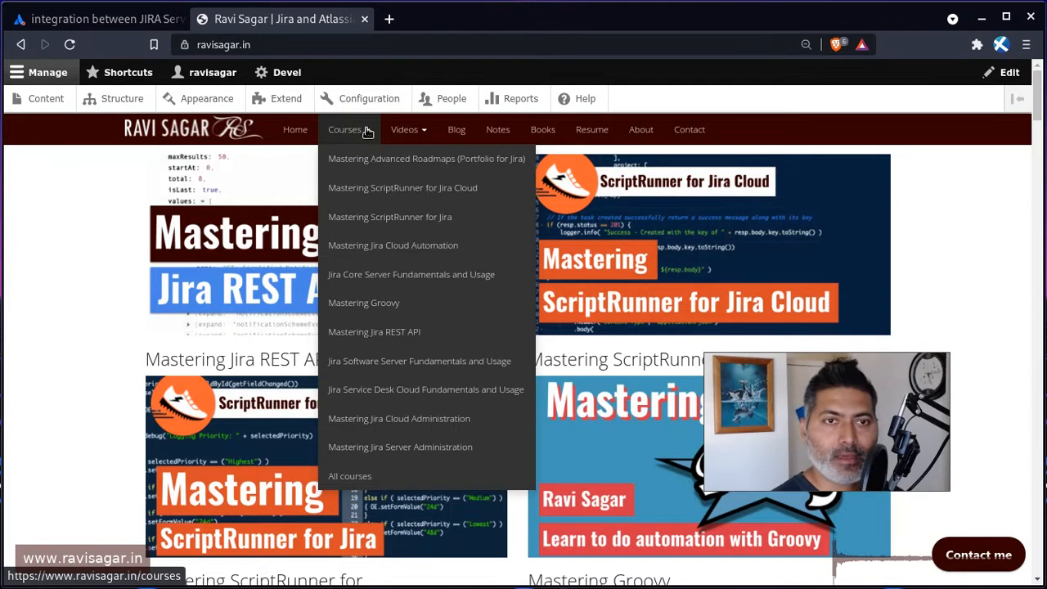
pyautogui.moveTo(373, 330)
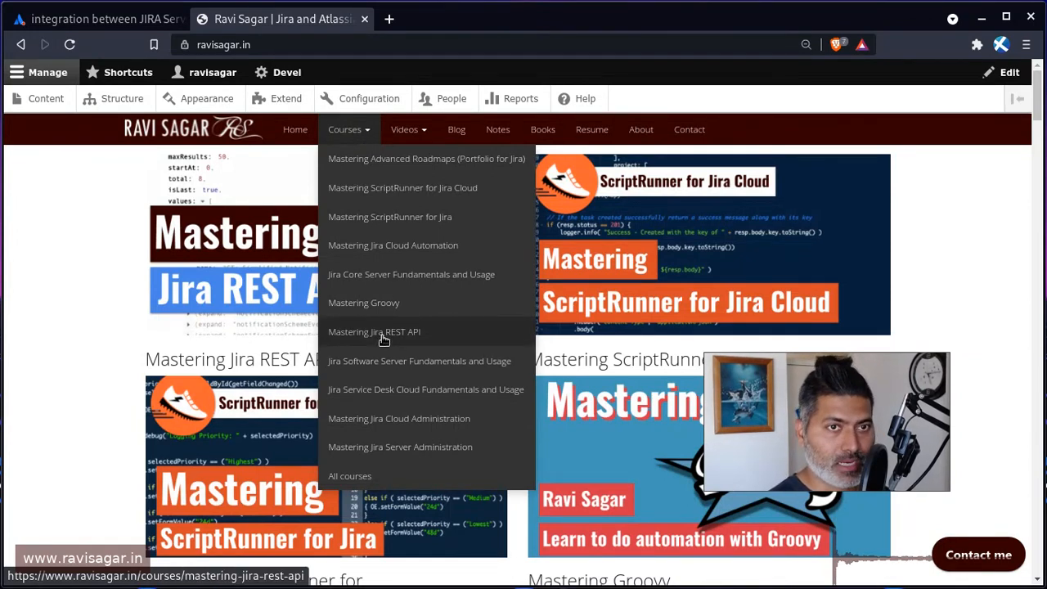
pyautogui.click(373, 331)
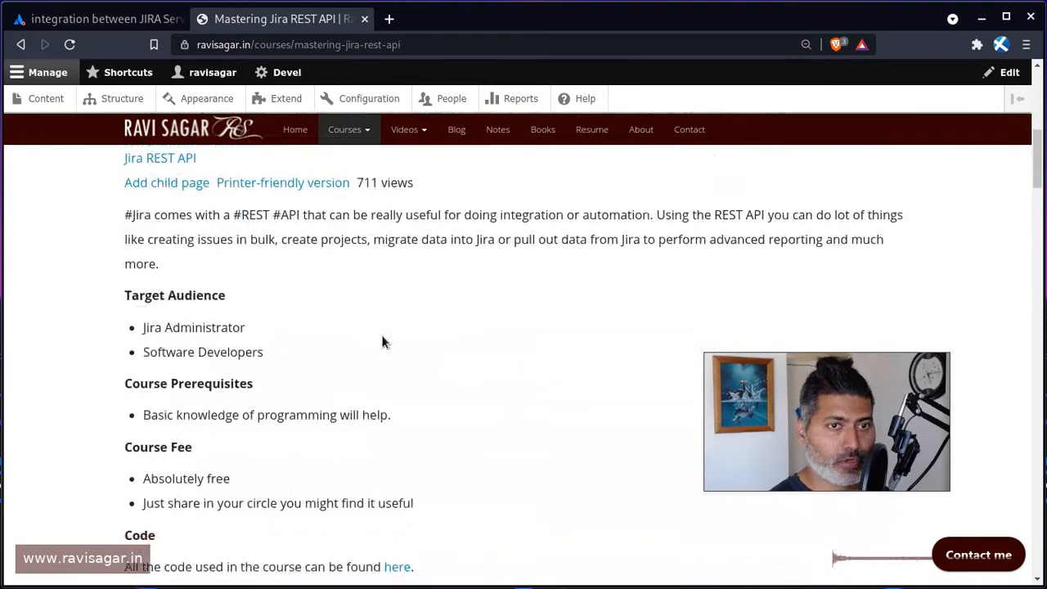
# Step: Browse the course's list of Jira REST API video lessons, then switch back to the Atlassian Community tab
pyautogui.scroll(-3)
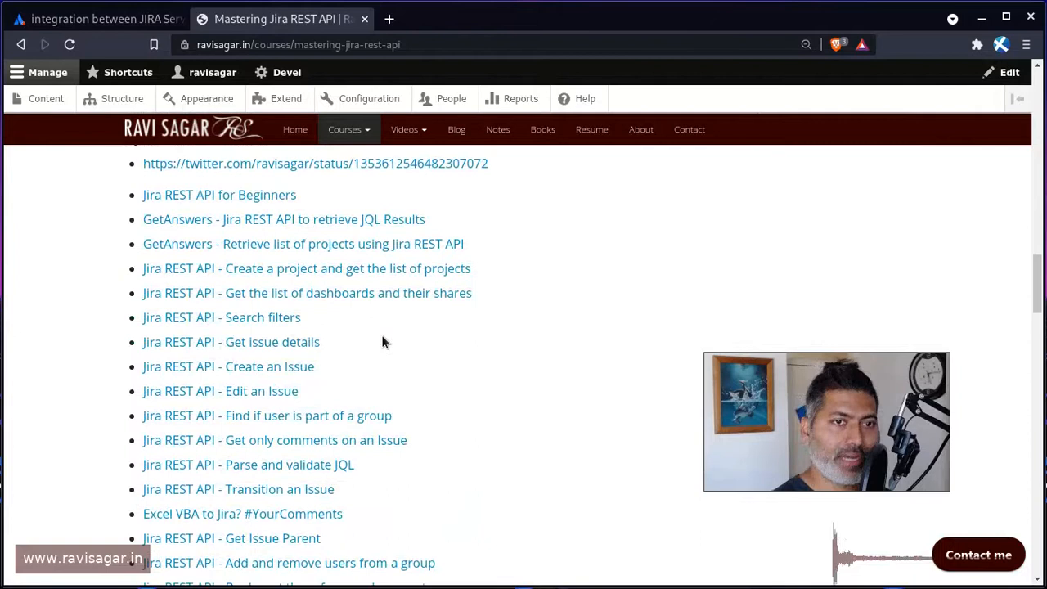
pyautogui.moveTo(377, 350)
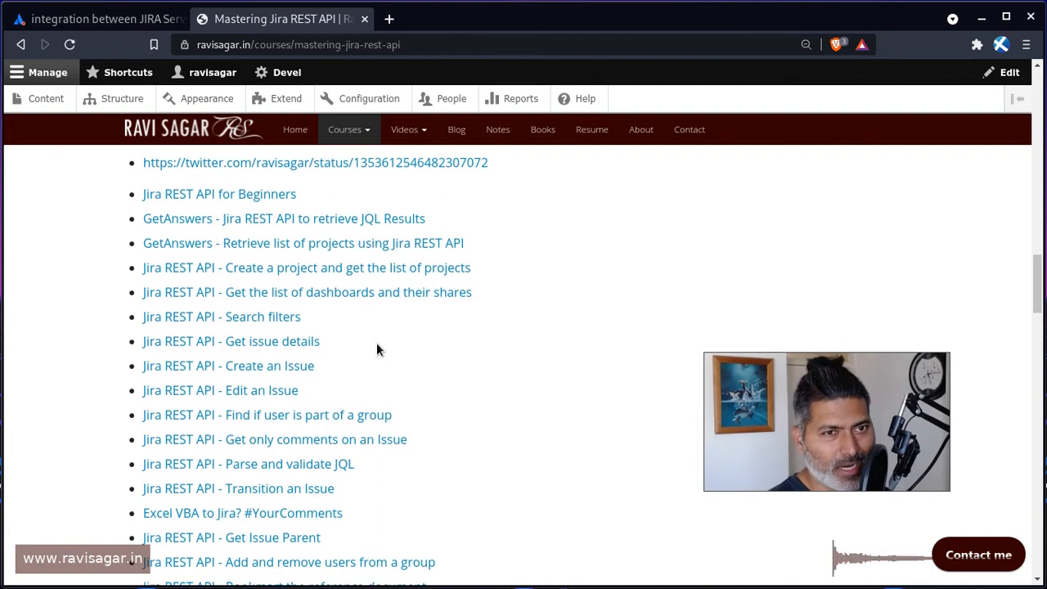
pyautogui.scroll(-3)
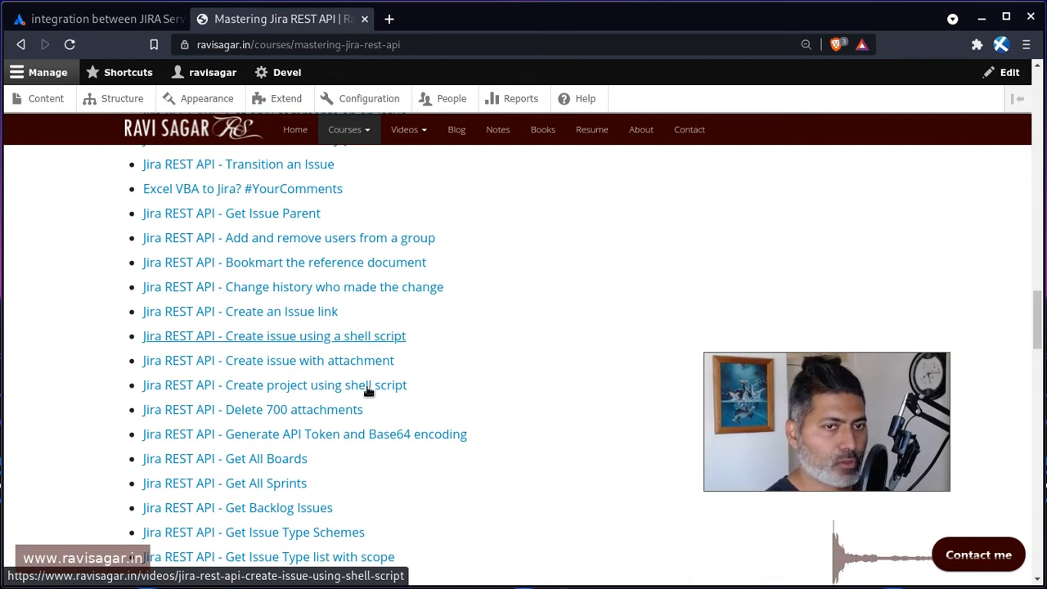
pyautogui.moveTo(500, 386)
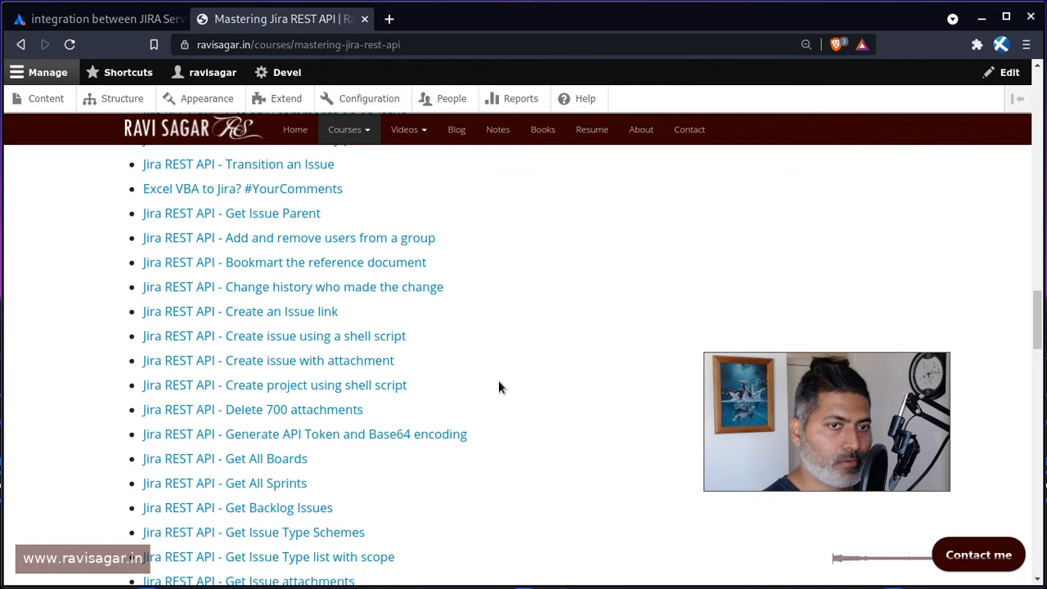
pyautogui.moveTo(379, 395)
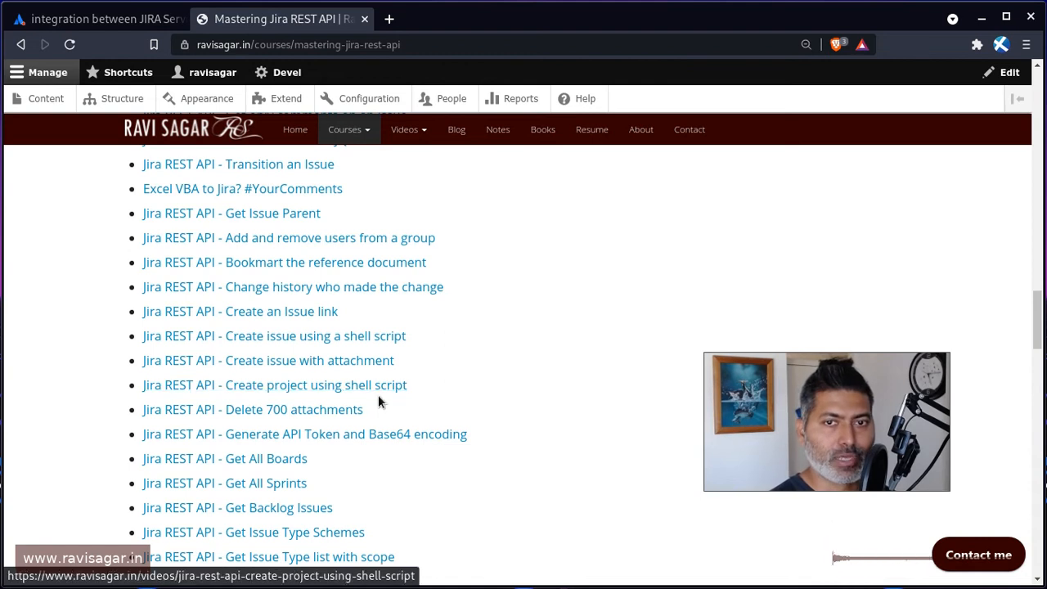
pyautogui.scroll(-3)
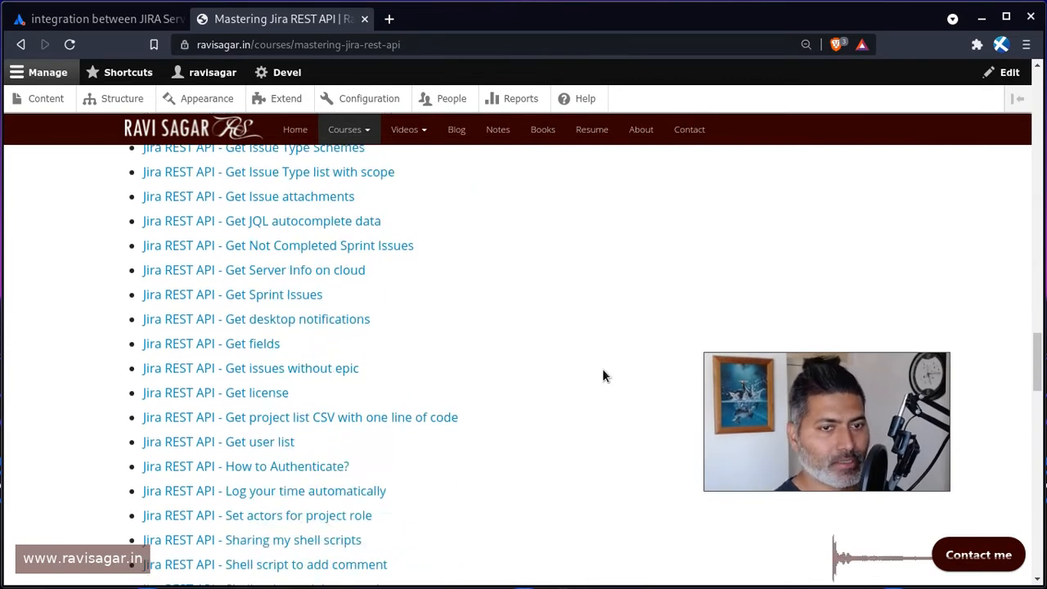
pyautogui.scroll(-3)
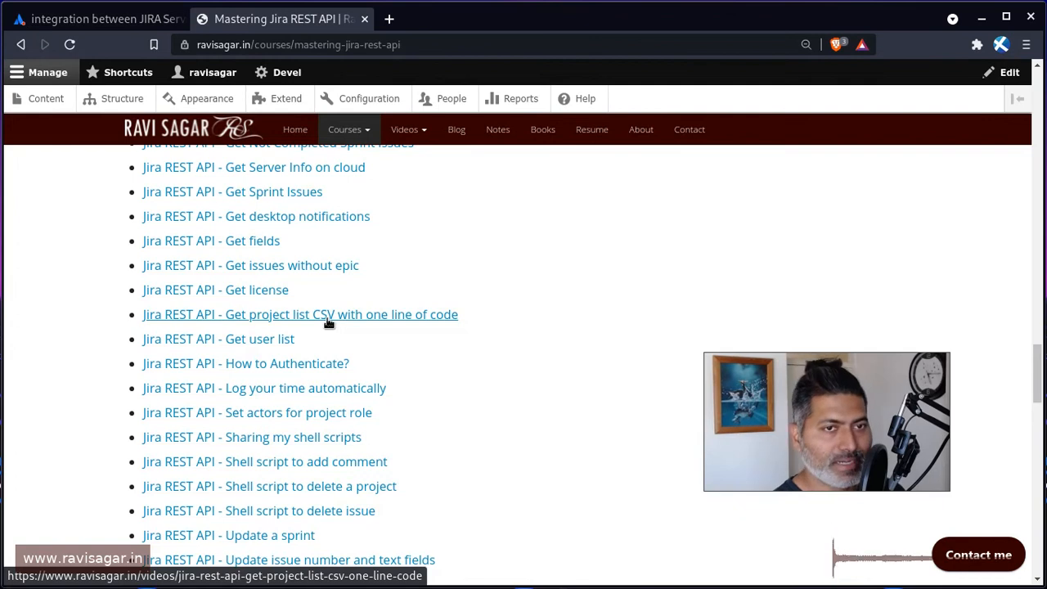
pyautogui.click(90, 18)
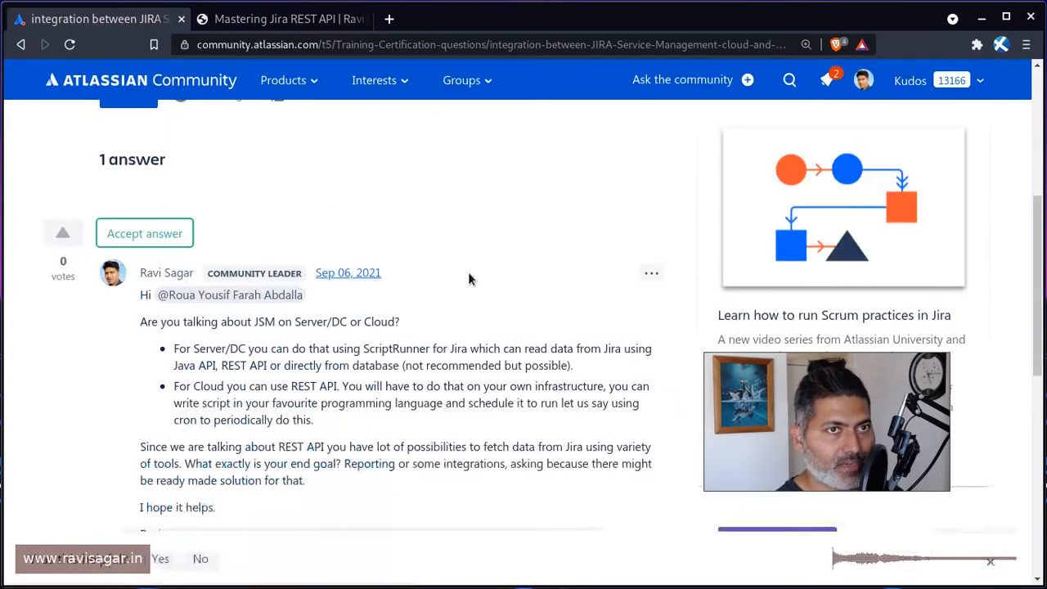